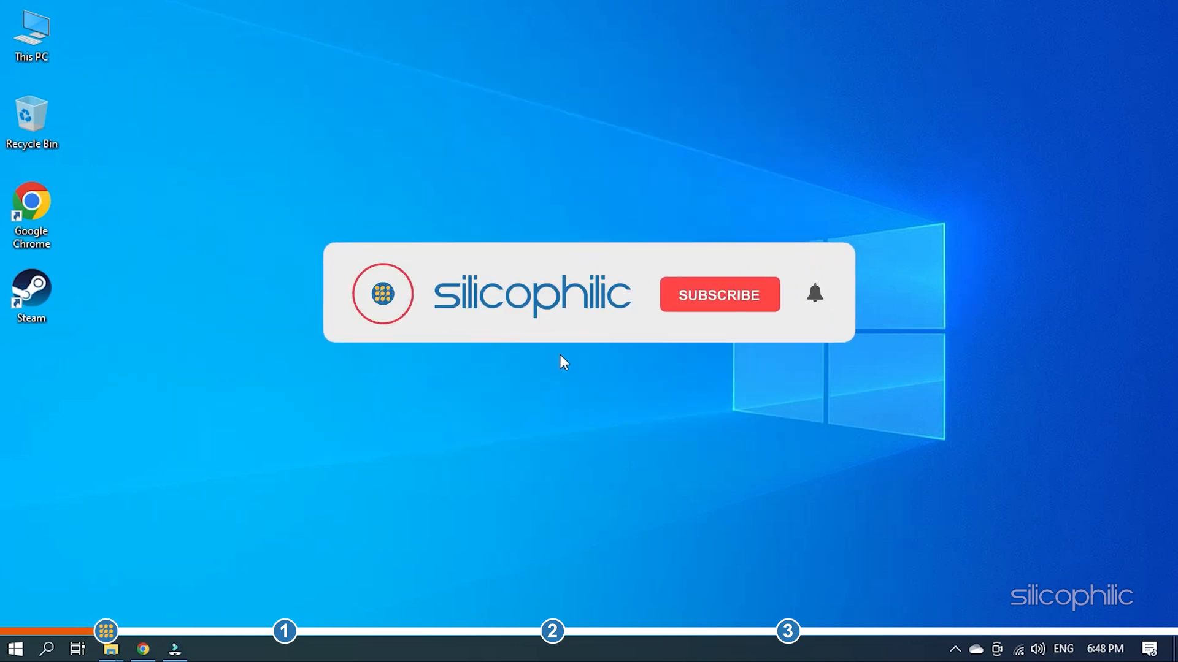
Step: Launch Steam, show Friends & Chat, and set the account status to Online
click(720, 294)
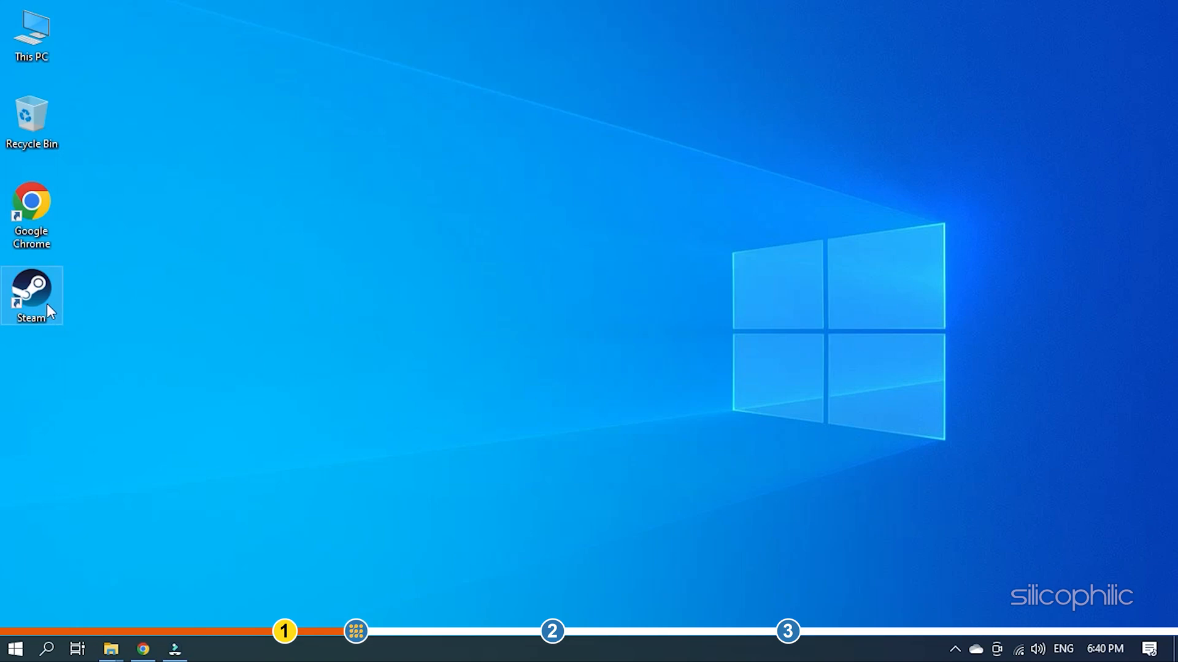
double_click(32, 295)
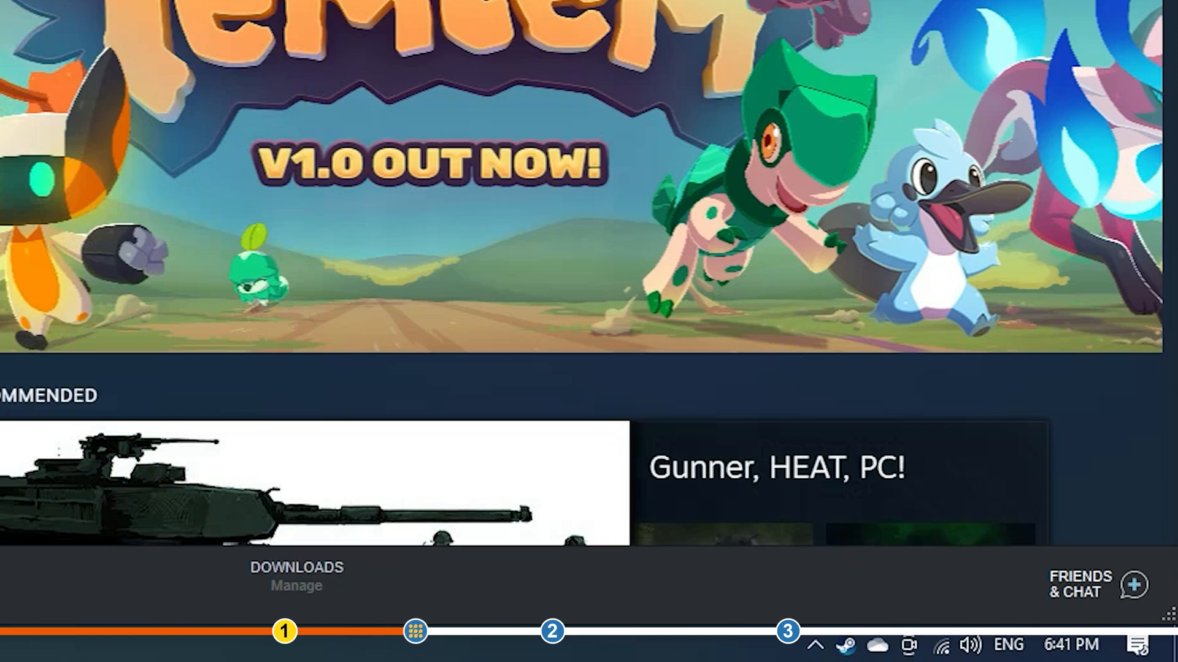
click(1091, 584)
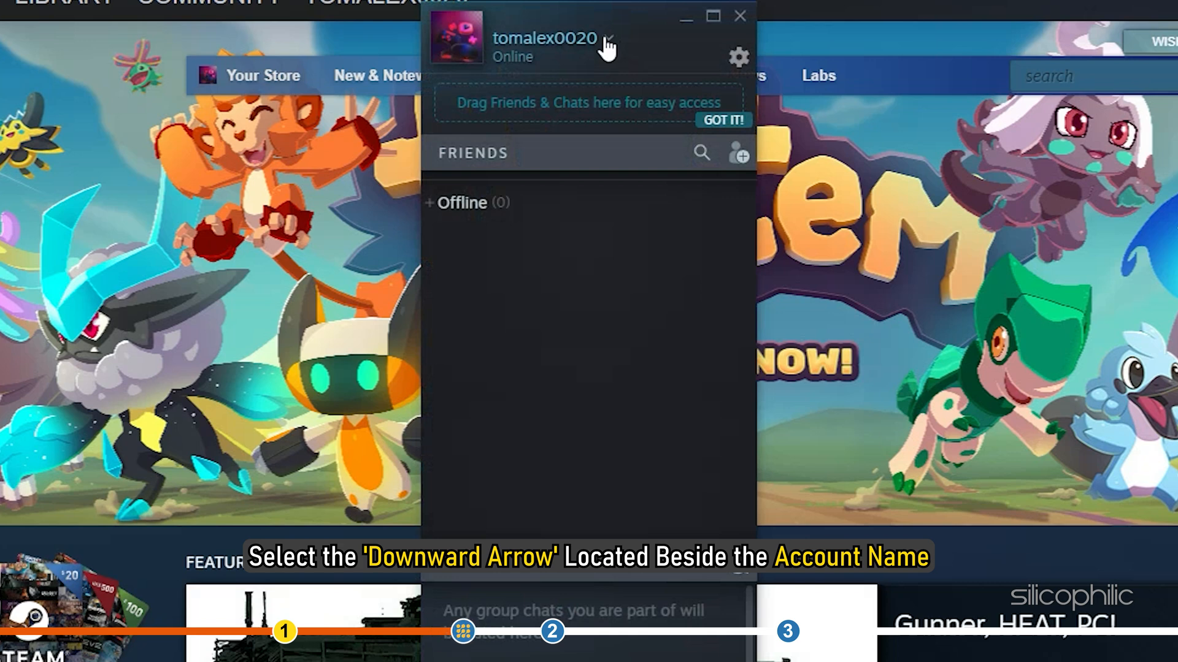
click(608, 38)
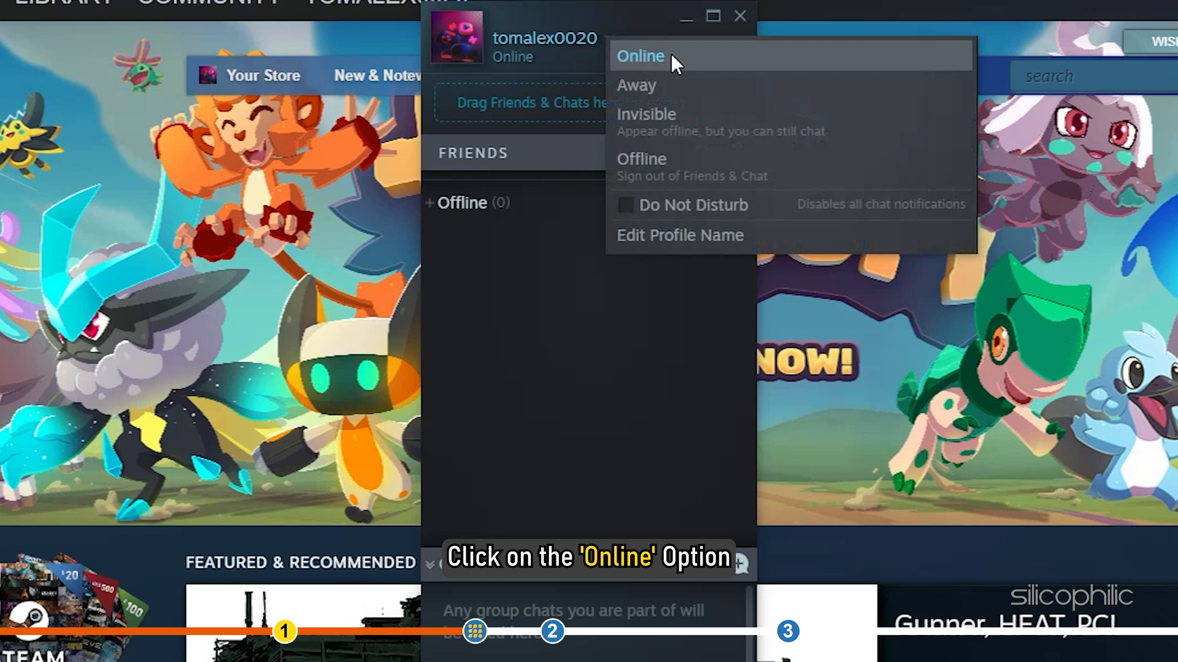
click(640, 56)
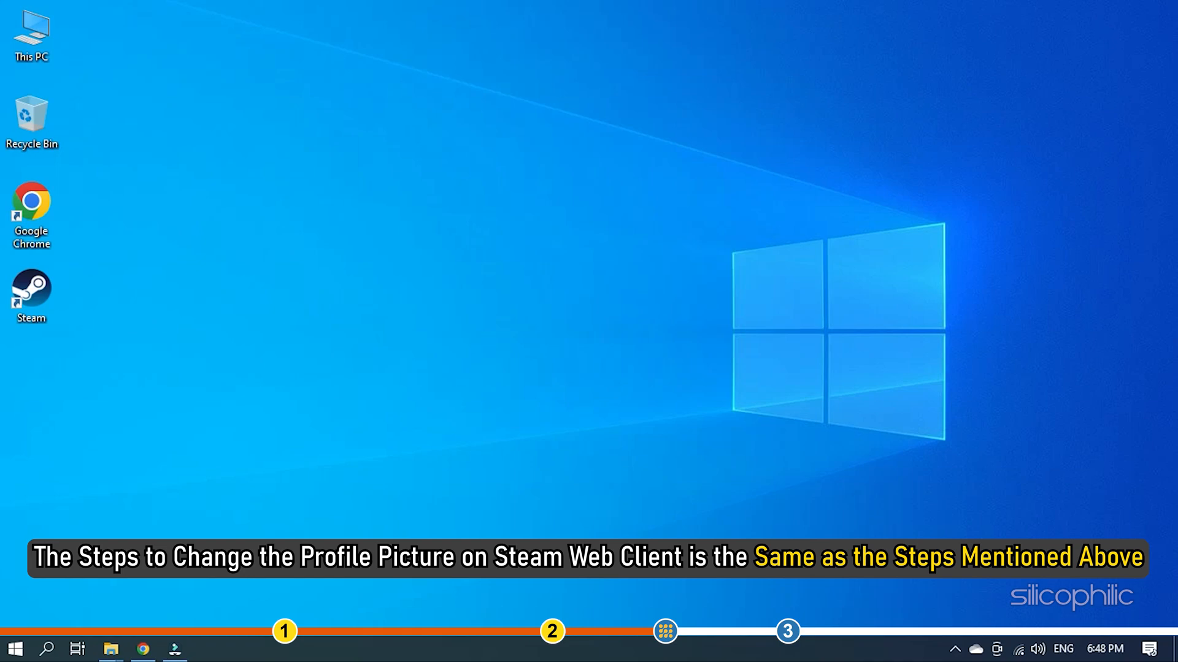
mouse_move(203, 650)
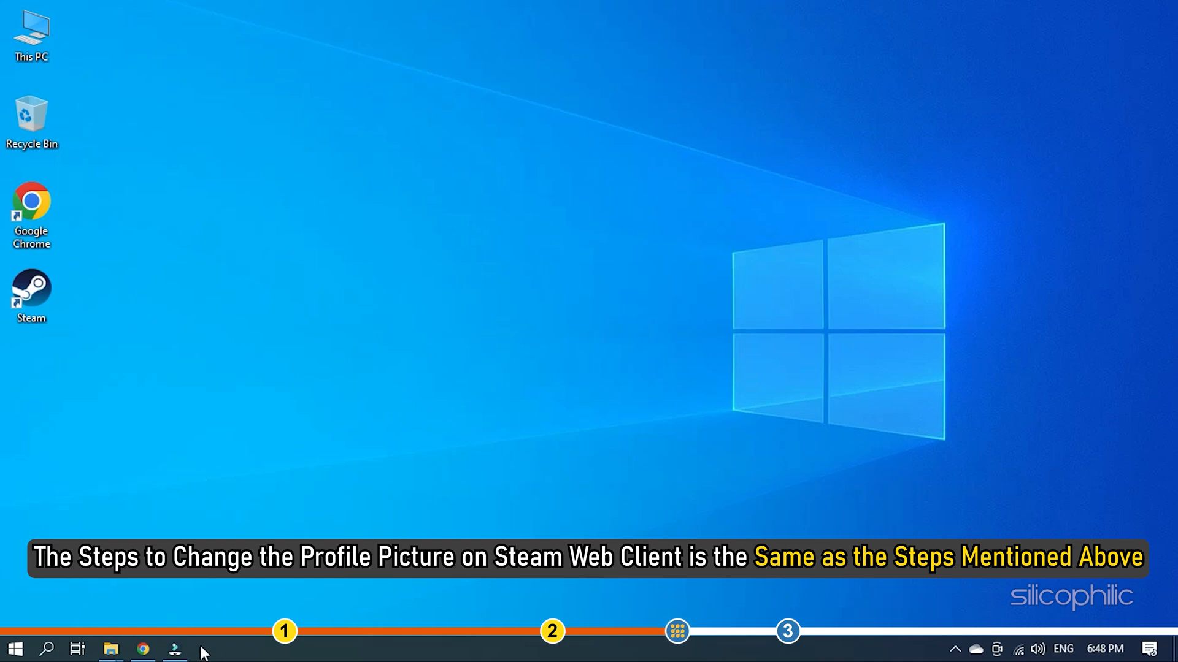
Step: Bring up Chrome on steamcommunity.com and enter Steam web chat with the friends list
click(142, 648)
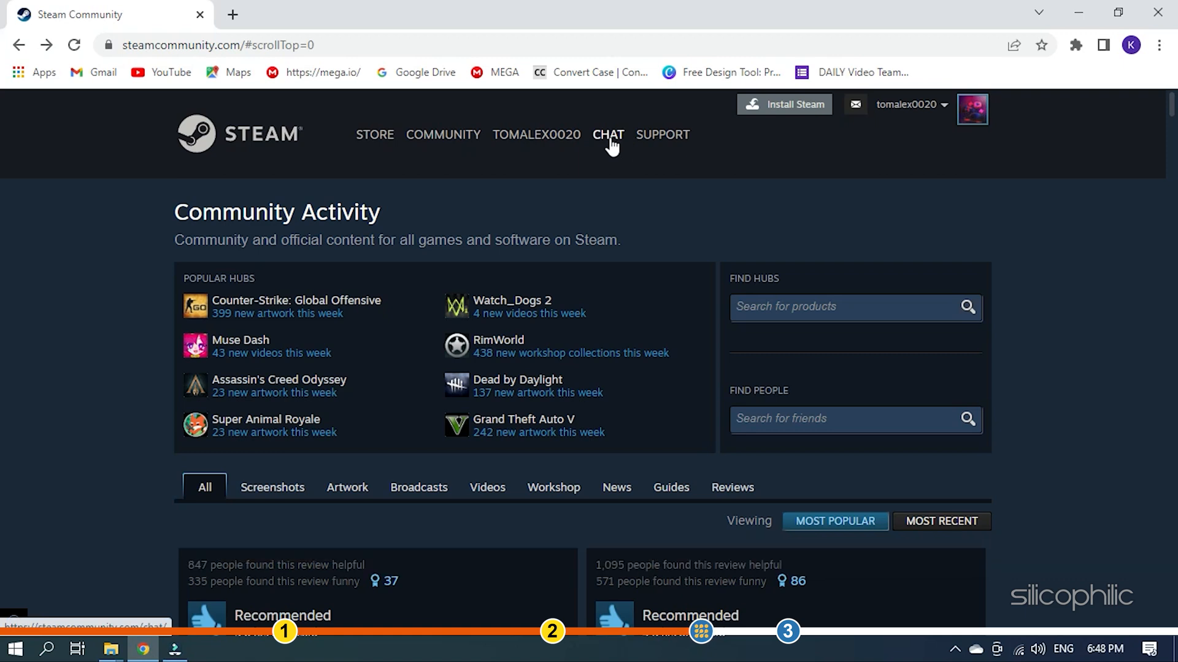
click(608, 135)
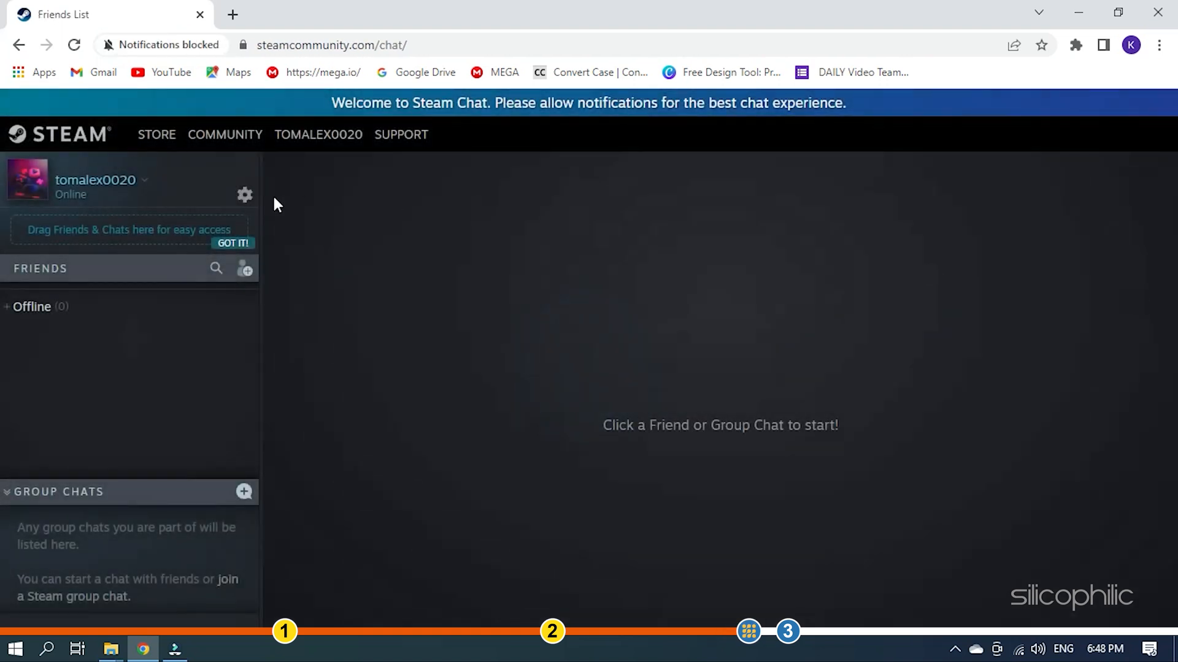
click(145, 180)
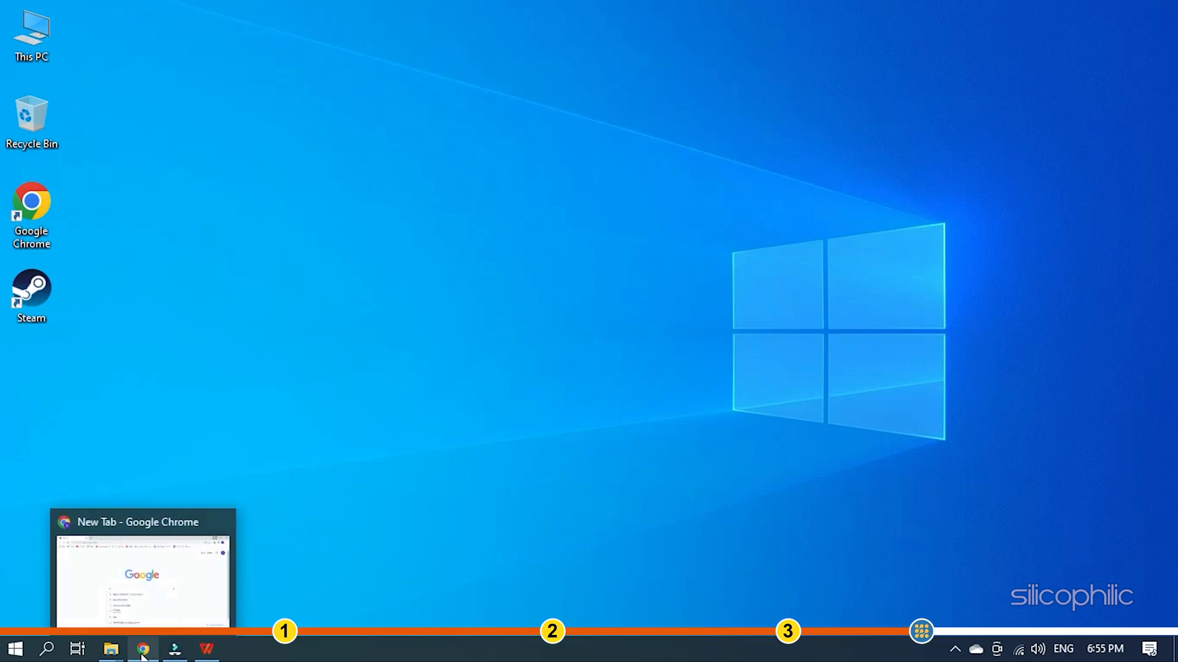
Step: Search 'steam facebook', land on Steam's Facebook page, and scroll its recent posts for server news
click(140, 650)
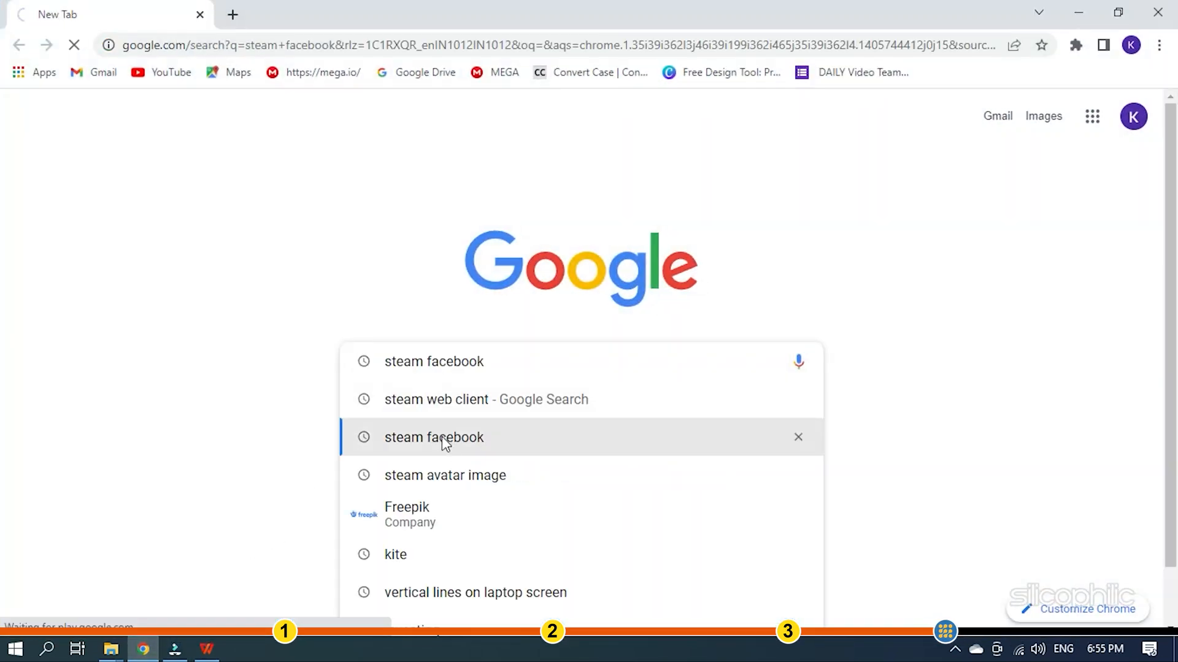
click(434, 437)
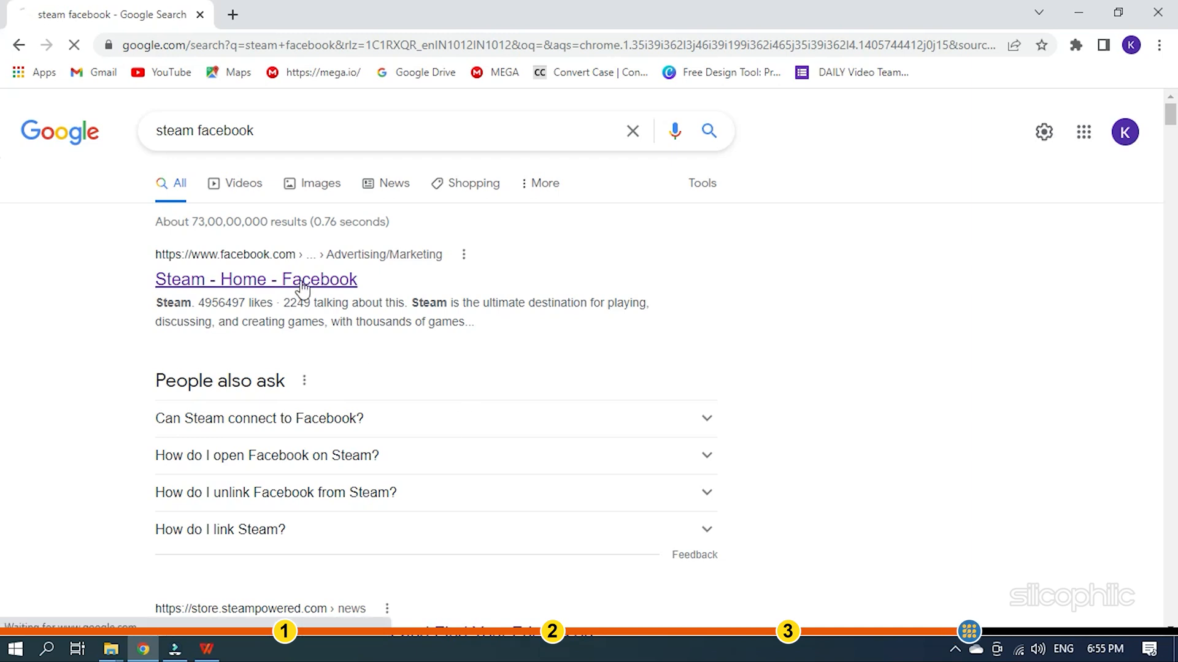
click(255, 280)
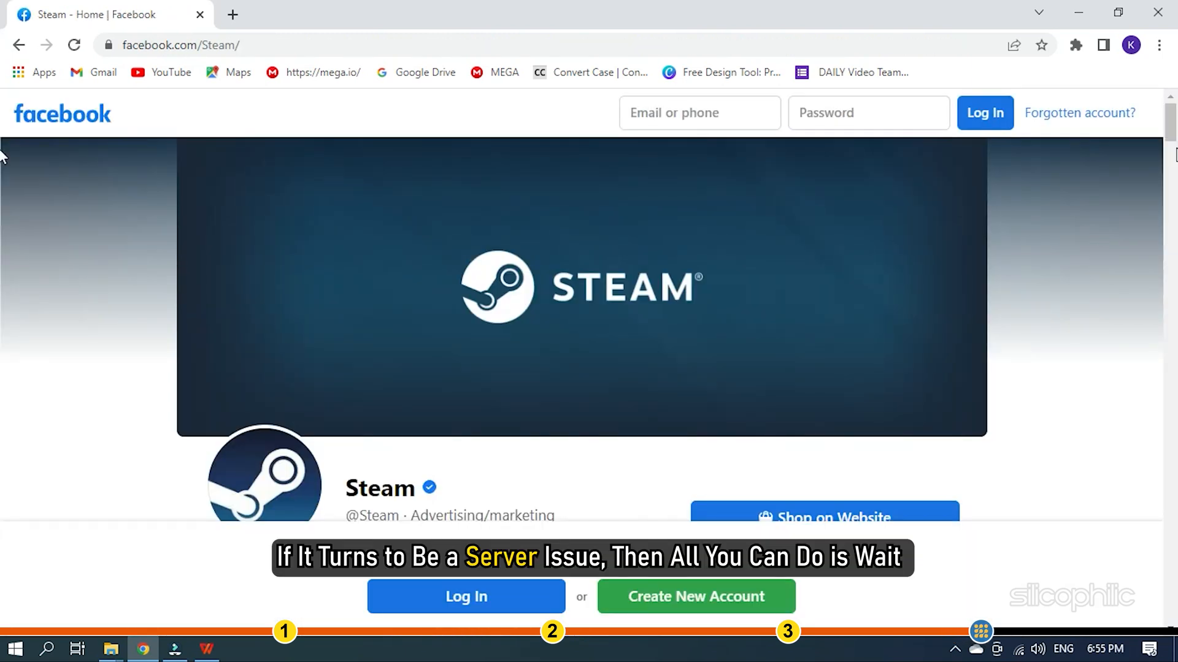
scroll(down, 3)
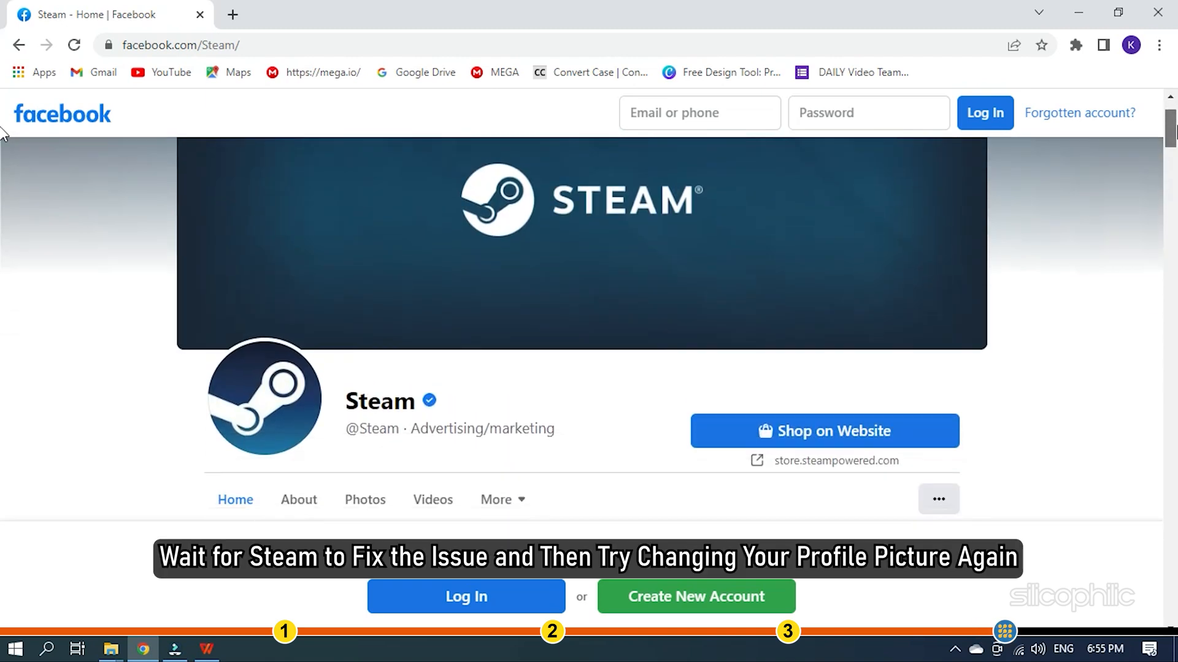
scroll(down, 3)
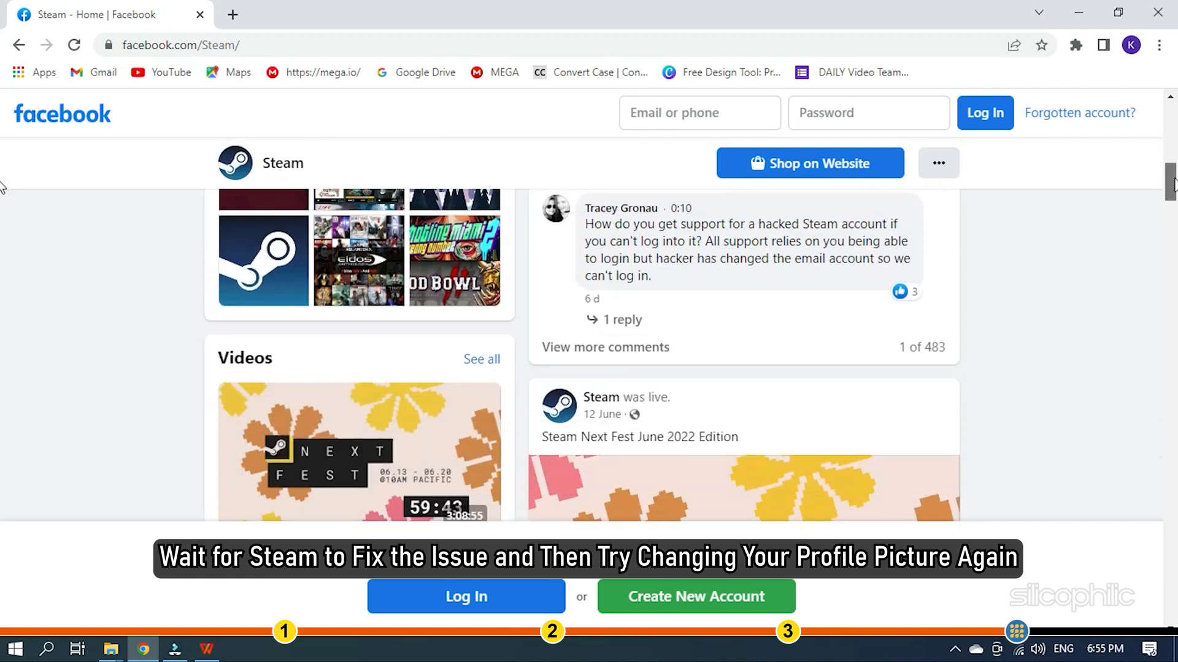
scroll(down, 3)
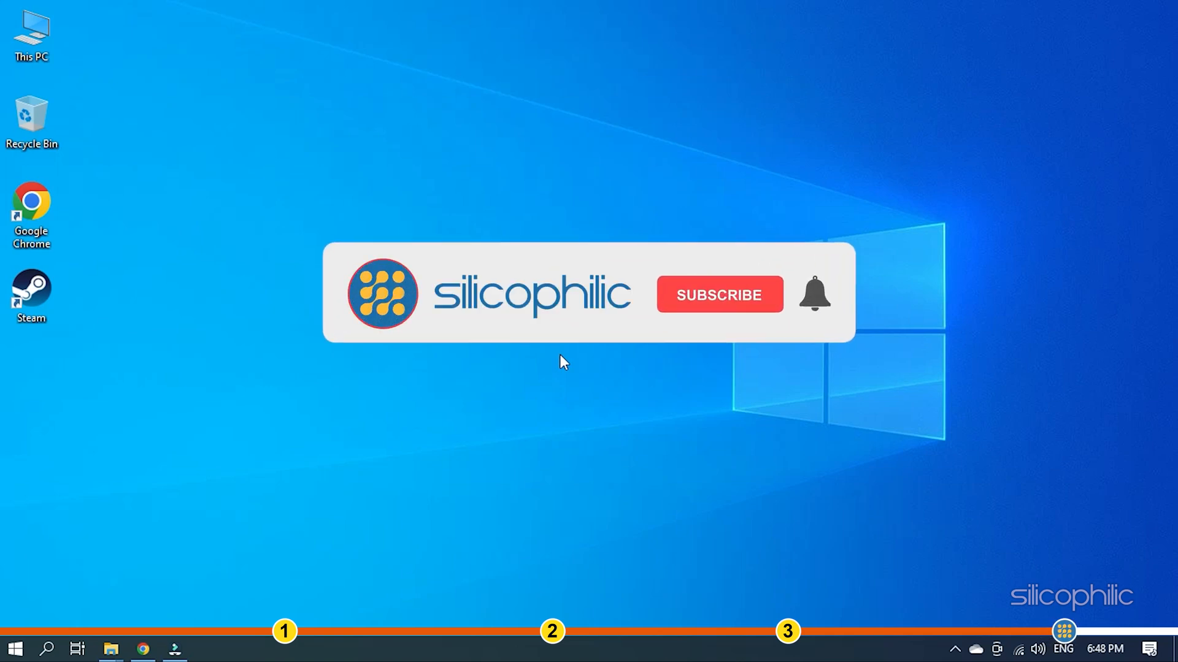
click(720, 294)
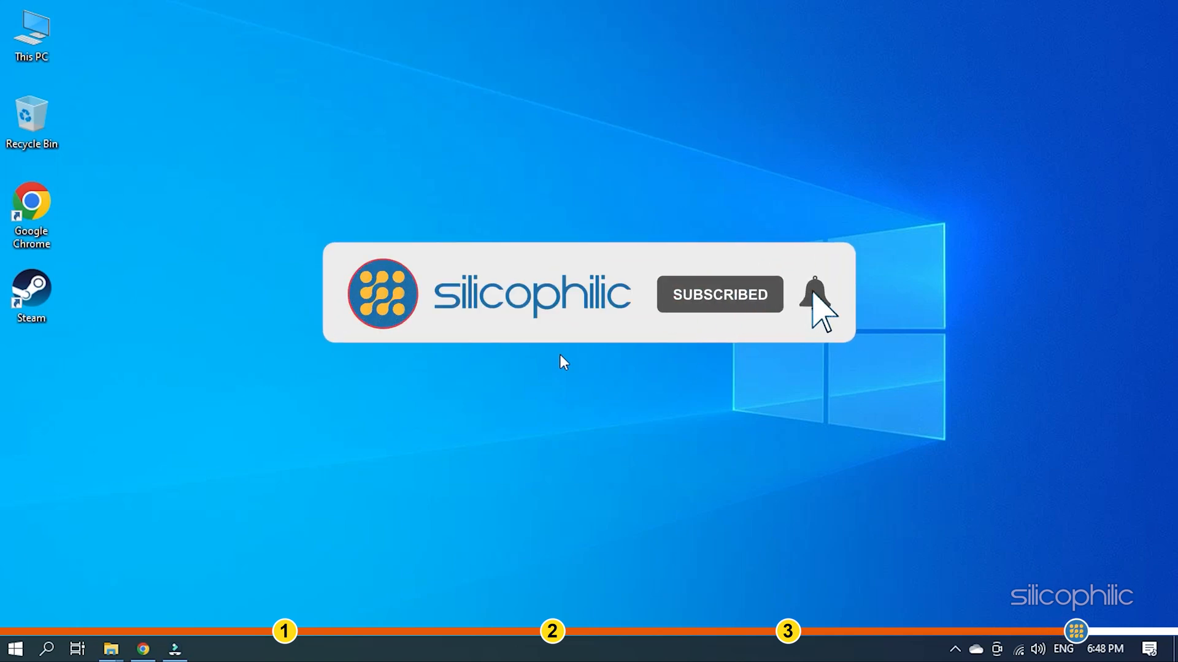
click(809, 294)
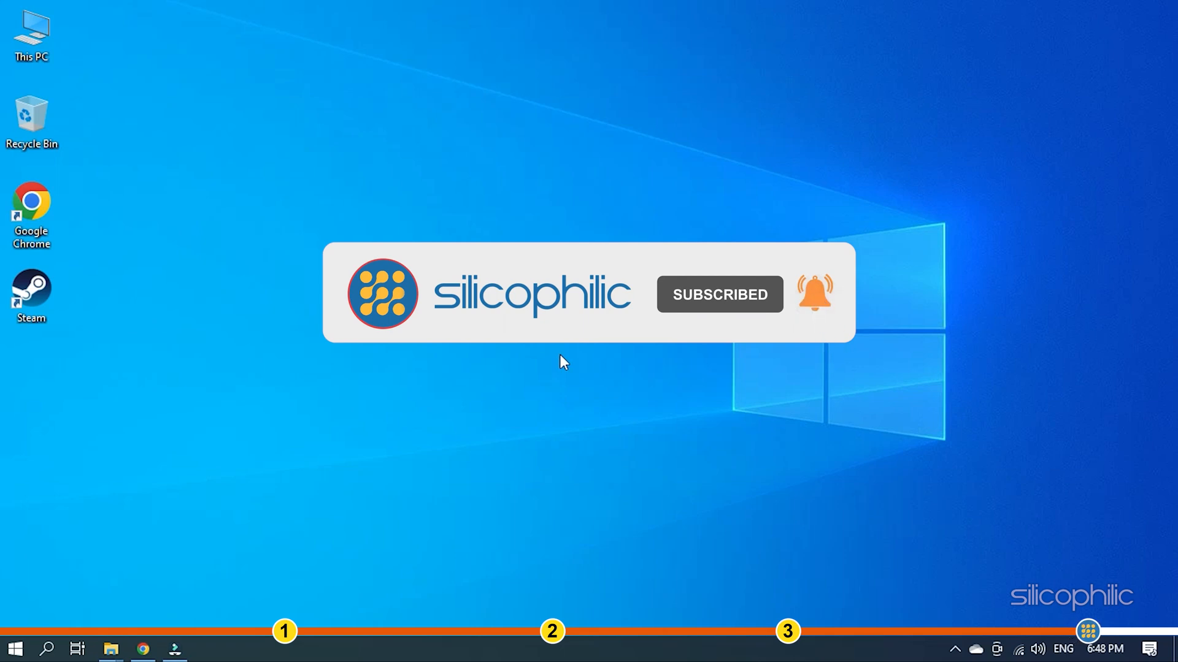